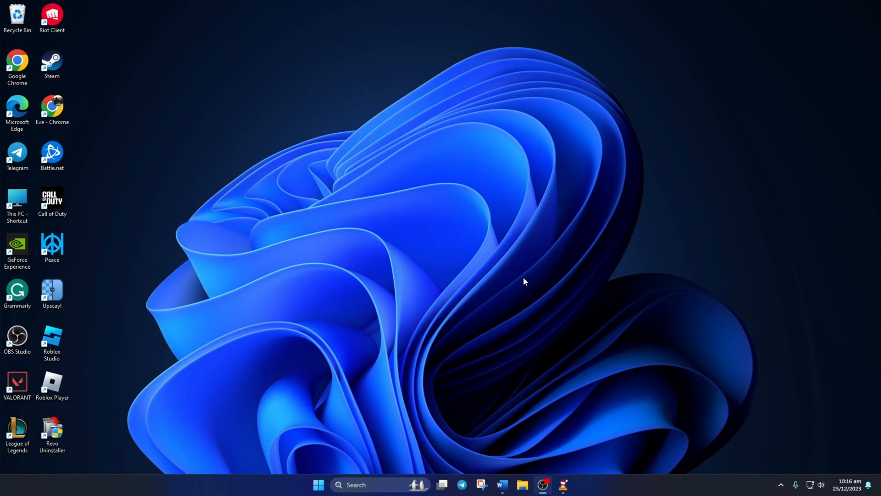
pyautogui.moveTo(526, 281)
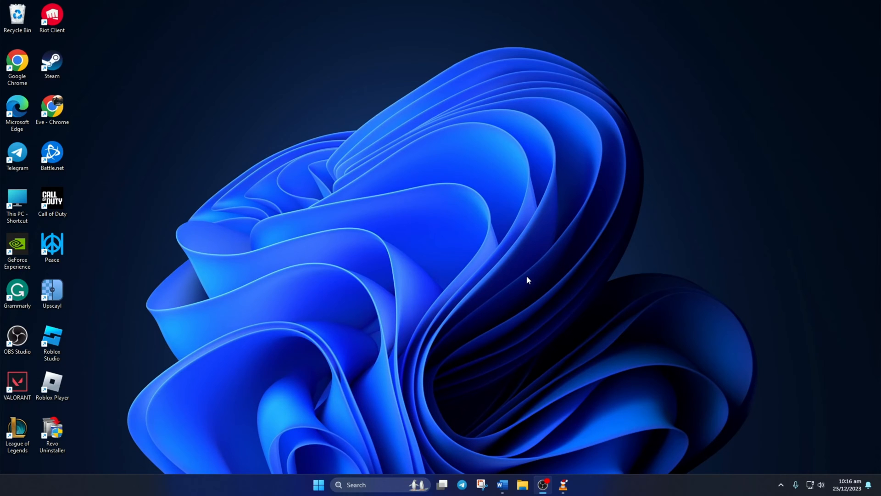
# - Bring up the Windows search panel from the taskbar, showing recent apps and suggestions
pyautogui.click(369, 485)
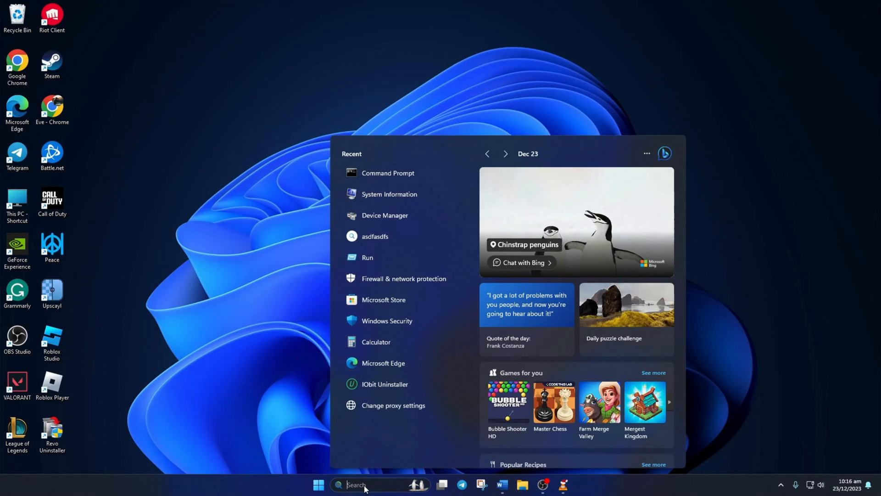
# - Launch Command Prompt via 'cmd' and ping 1.1.1.1 and 8.8.8.8, marking the round-trip summary
pyautogui.write('cmd')
pyautogui.write('ping')
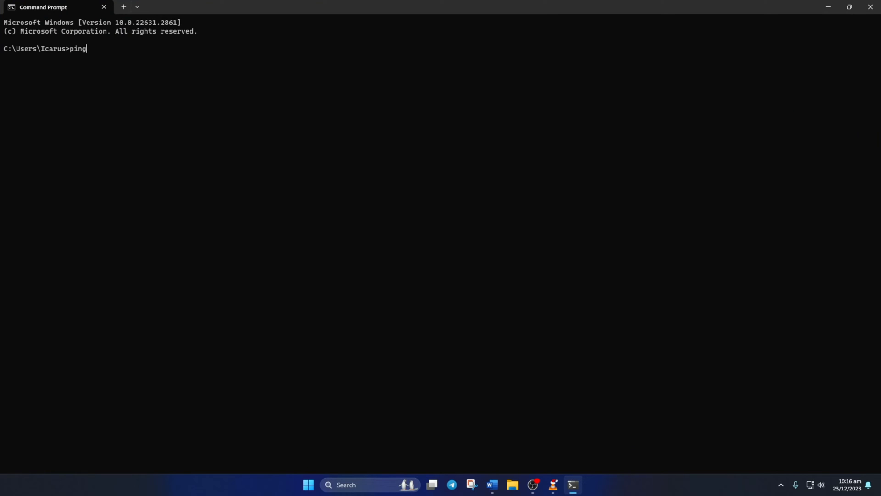
pyautogui.write('1.1.1.1')
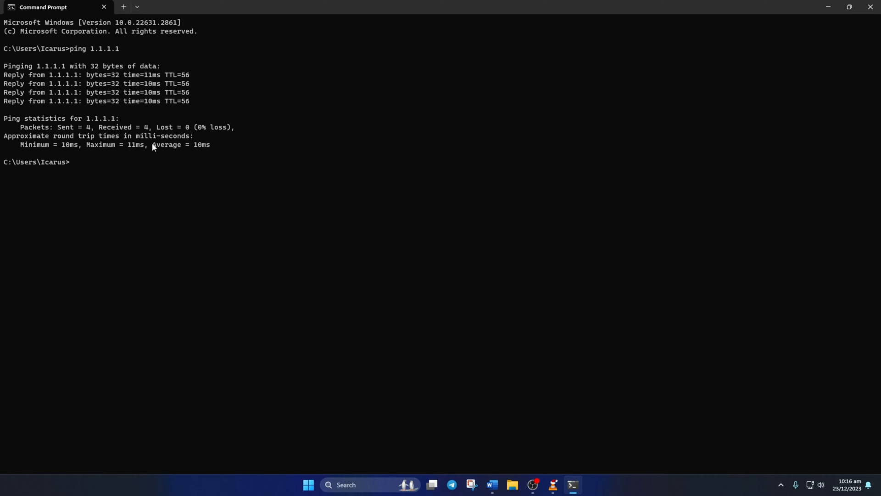
pyautogui.moveTo(19, 144); pyautogui.dragTo(210, 144)
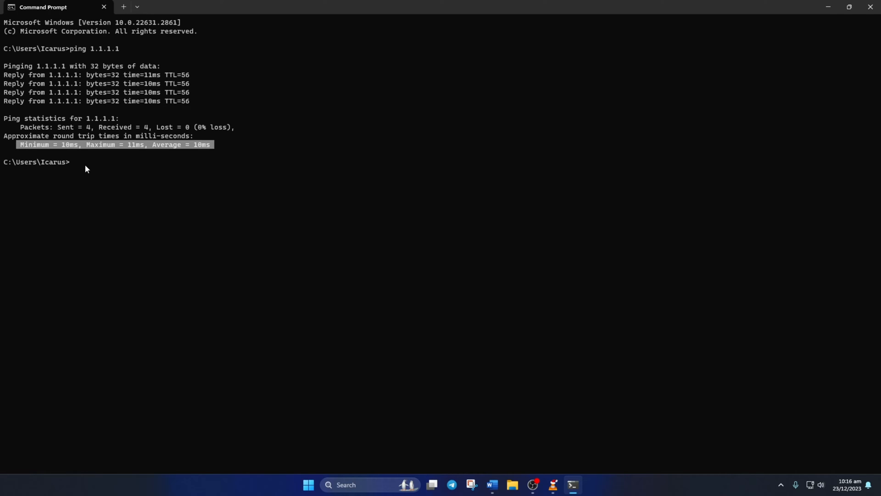
pyautogui.write('ping 8.8.8.8')
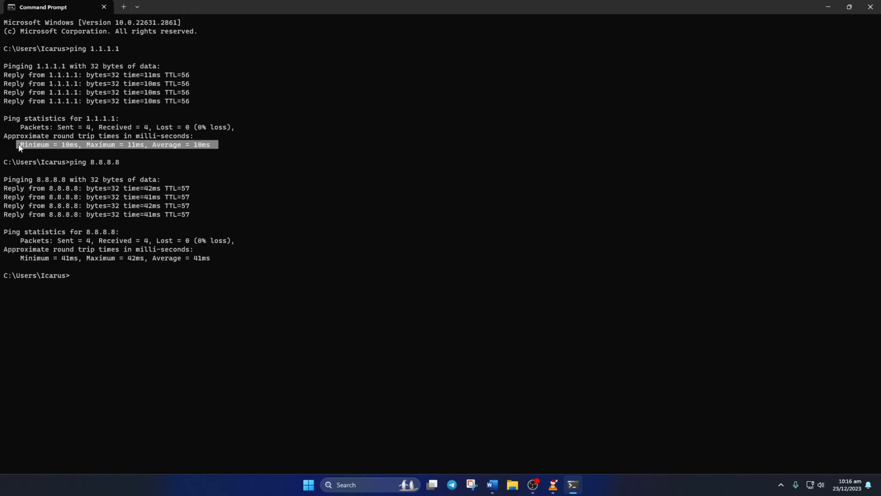
# - Reach the Ethernet page in Settings from Start and begin editing its DNS server assignment
pyautogui.click(307, 485)
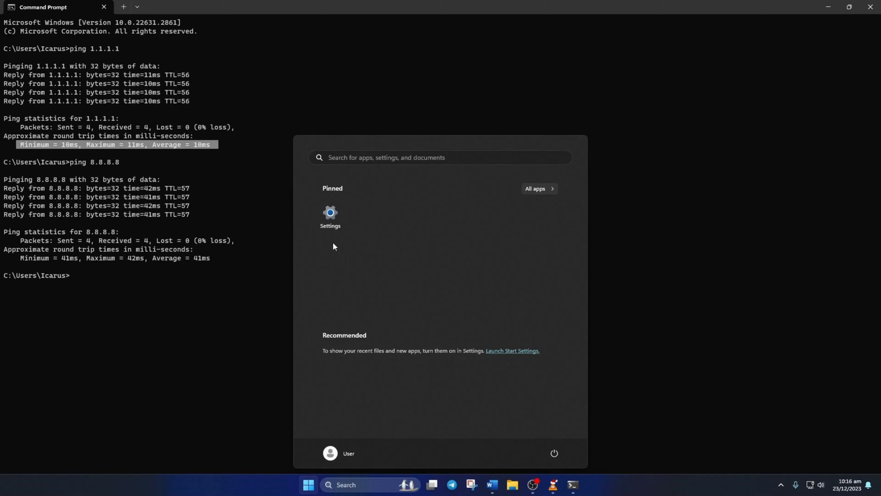
pyautogui.click(330, 213)
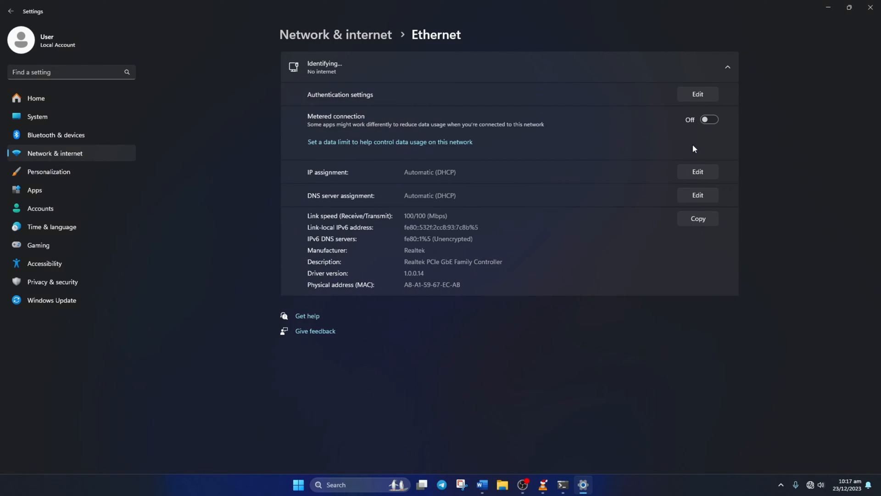
pyautogui.click(698, 195)
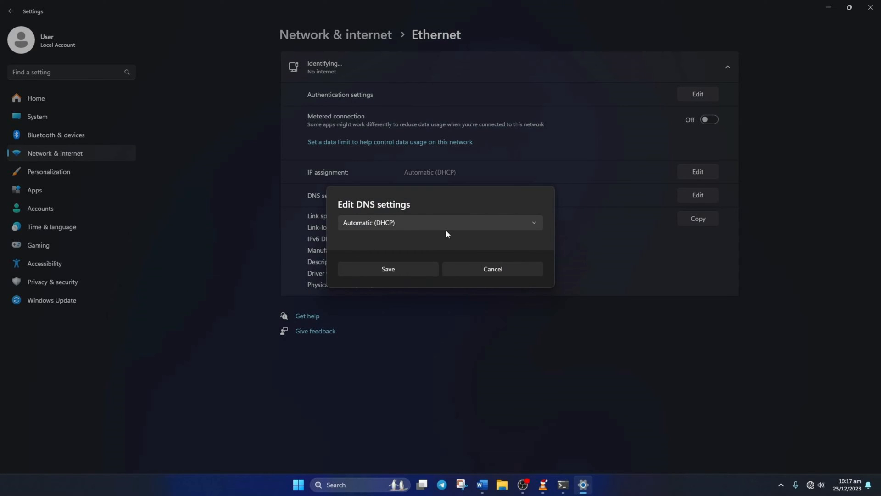
# - Switch DNS assignment to Manual and enter initial IPv4 addresses 1.1.1.1 and 1.0.0.1
pyautogui.click(439, 222)
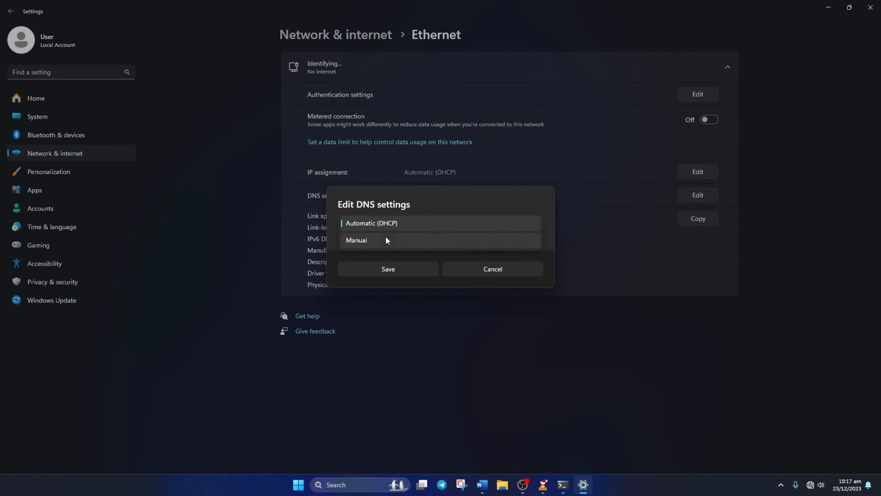
pyautogui.click(356, 240)
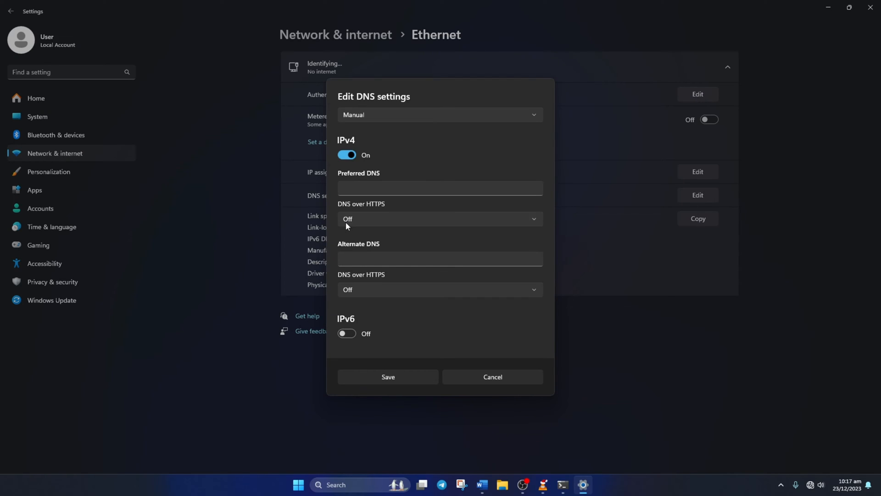
pyautogui.write('1')
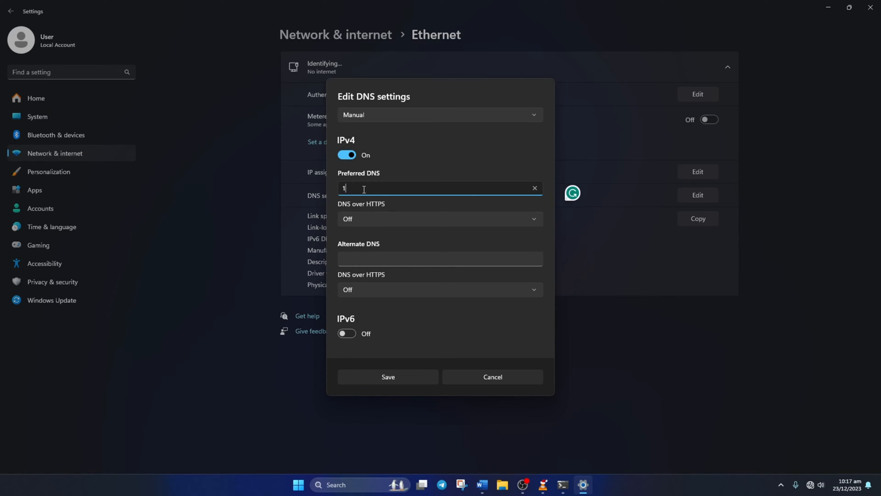
pyautogui.write('.1.1.1')
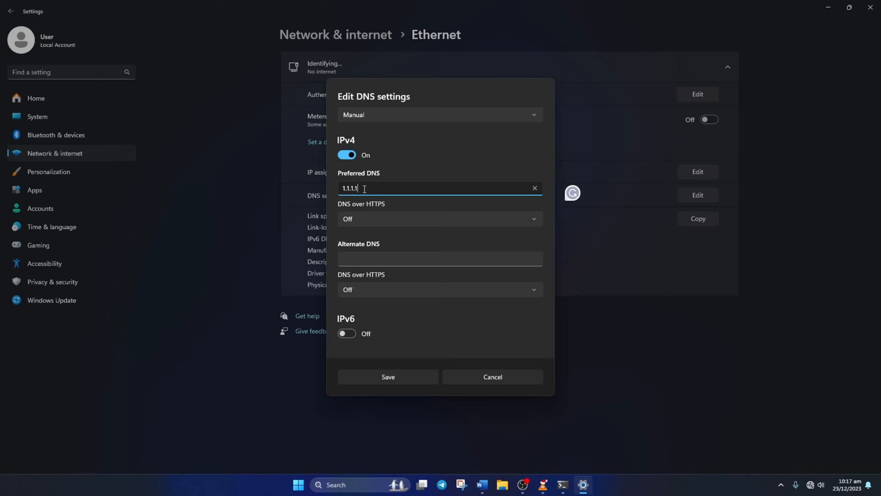
pyautogui.click(440, 259)
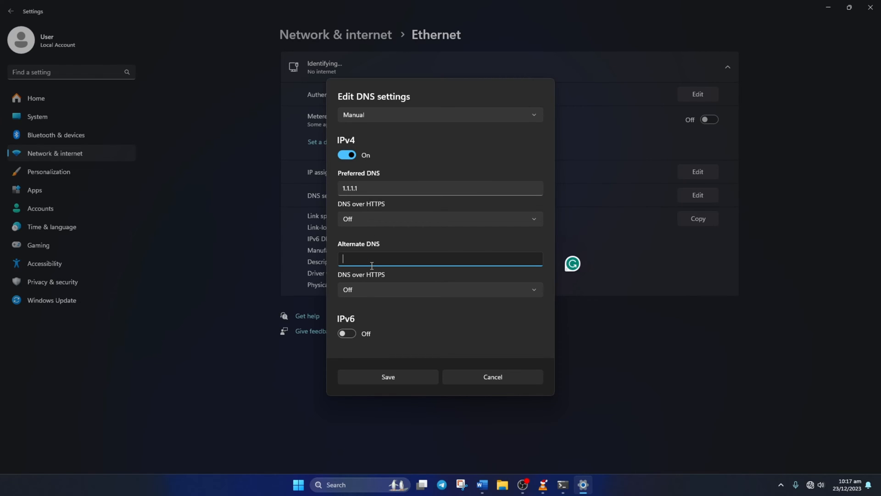
pyautogui.write('1')
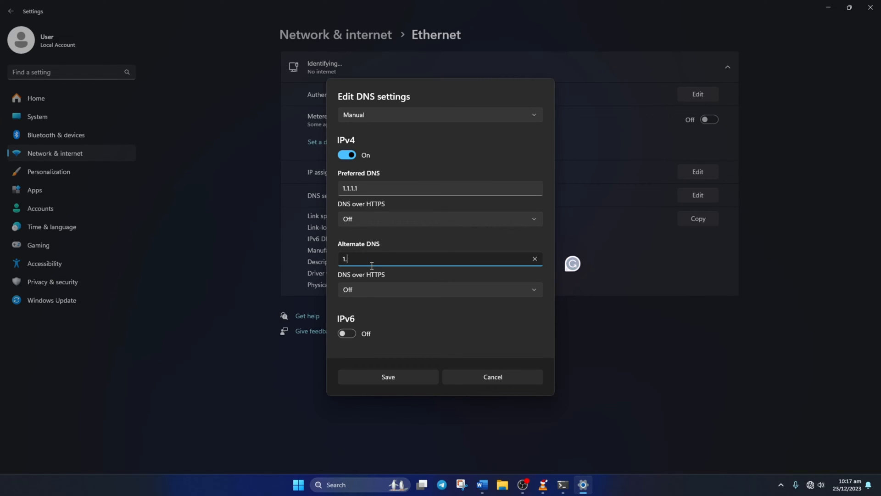
pyautogui.write('.0.0.')
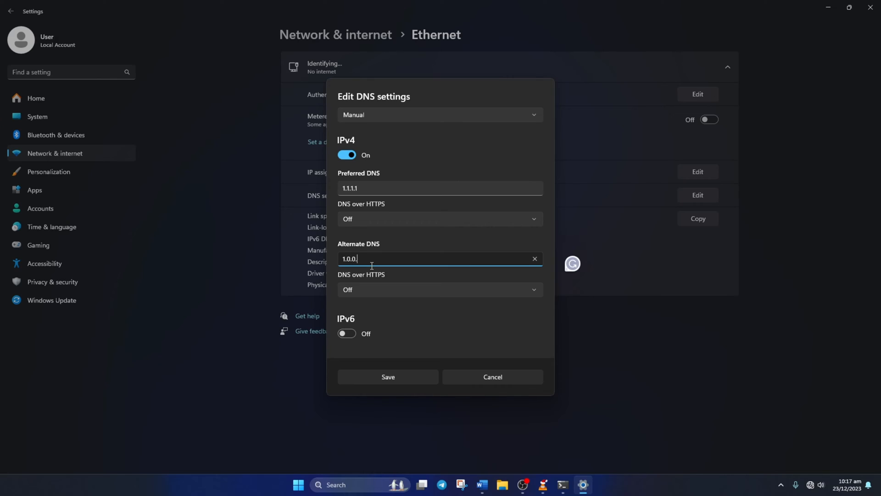
pyautogui.write('1')
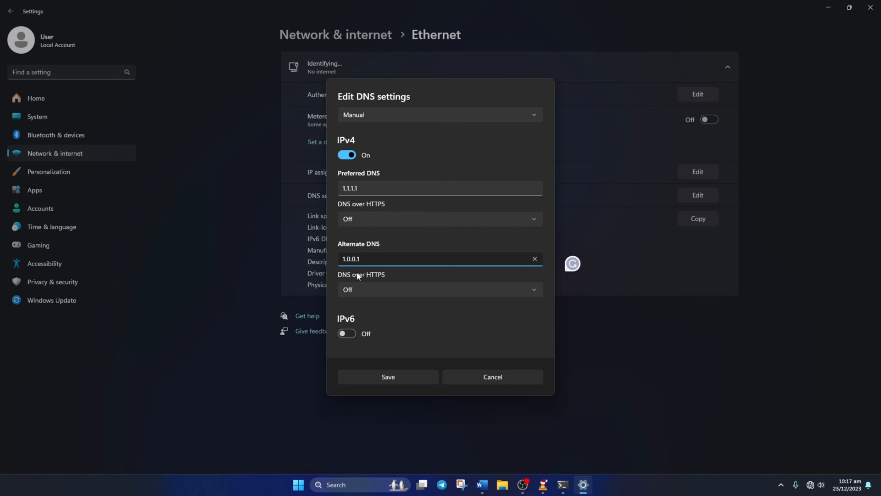
# - Replace them with 8.8.8.8 preferred and 8.8.4.4 alternate DNS and save
pyautogui.click(440, 189)
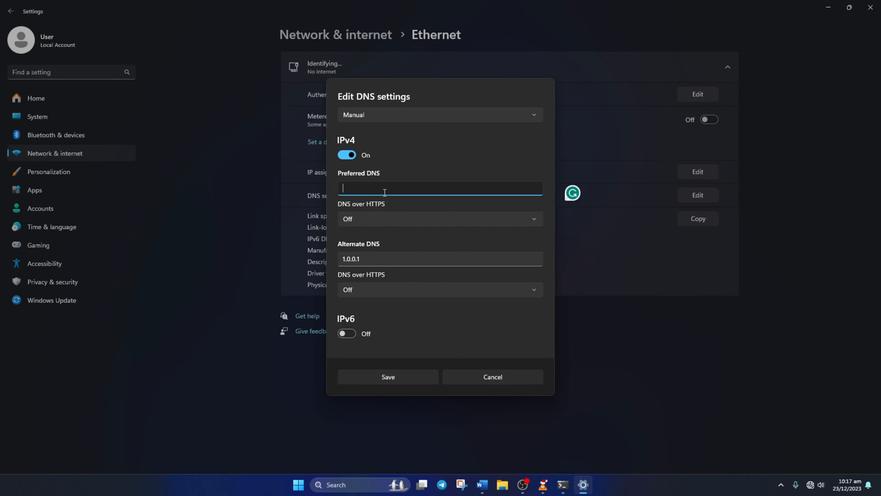
pyautogui.write('8.8.8.8')
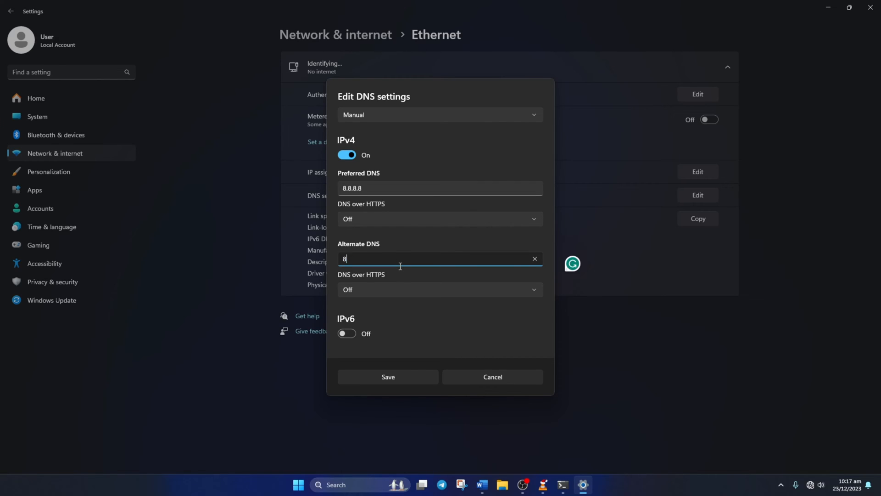
pyautogui.write('.8.4.4')
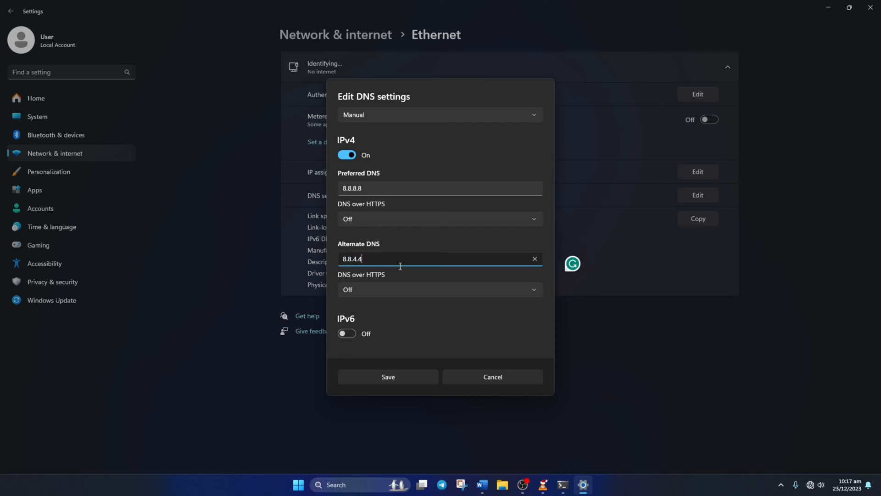
pyautogui.click(387, 377)
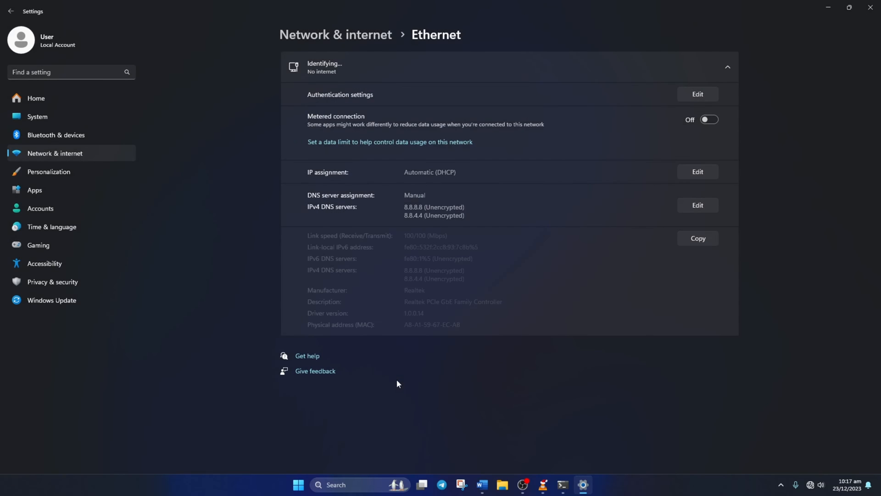
# - Restart the computer from the Start menu's power options
pyautogui.click(297, 485)
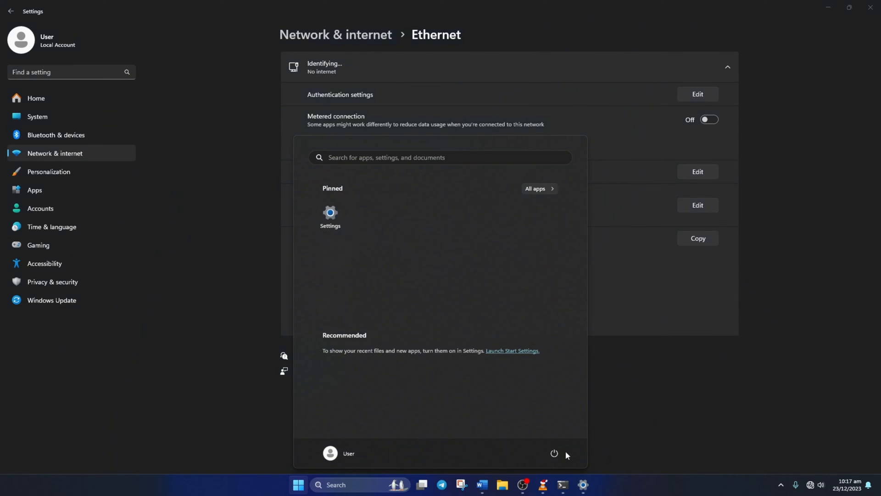
pyautogui.click(554, 454)
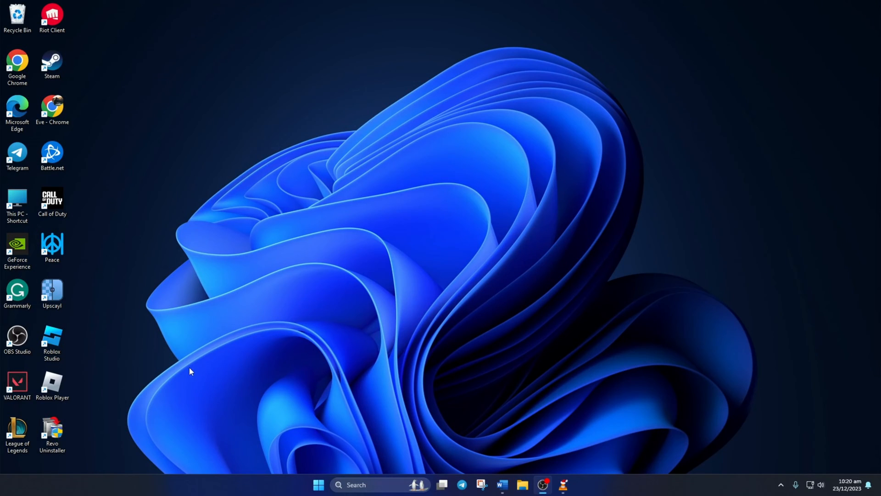
# - In the League of Legends shortcut's Compatibility settings, disable fullscreen optimizations and enable run as administrator
pyautogui.rightClick(17, 429)
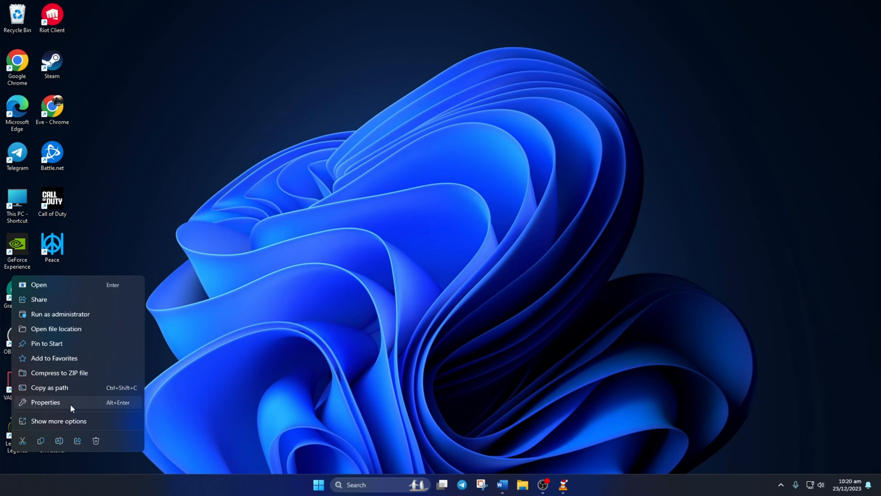
pyautogui.click(44, 403)
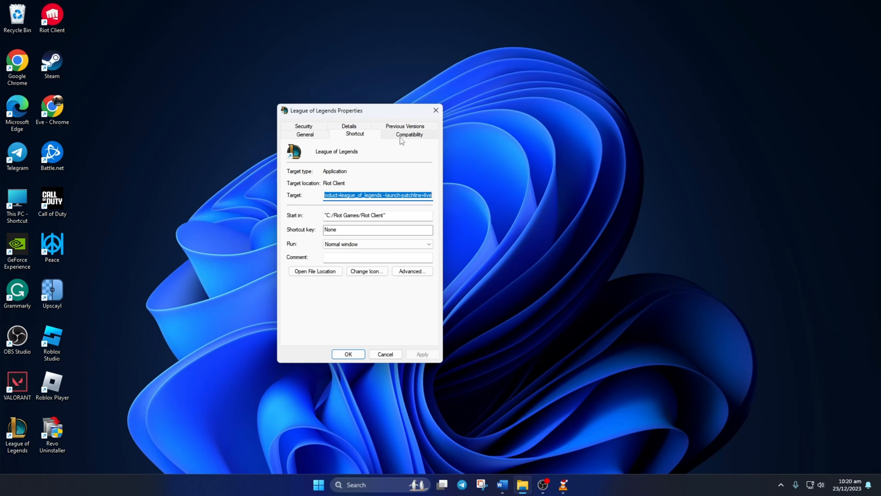
pyautogui.click(409, 134)
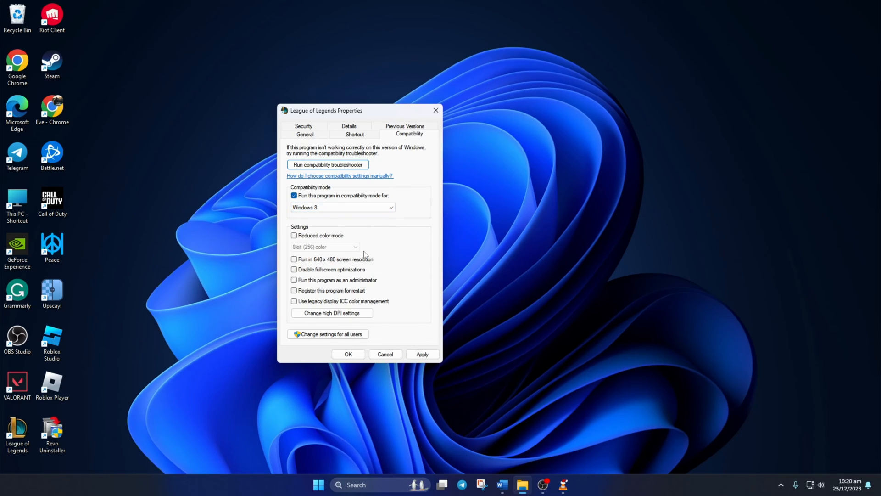
pyautogui.click(294, 270)
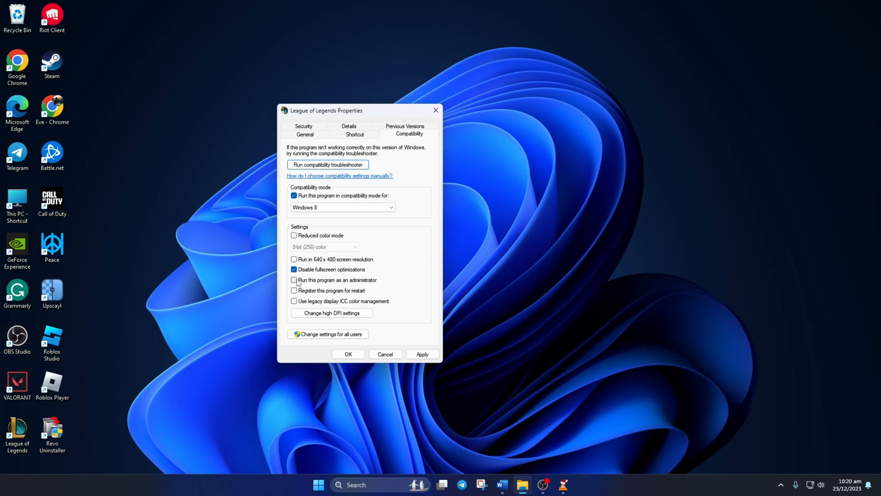
pyautogui.click(294, 280)
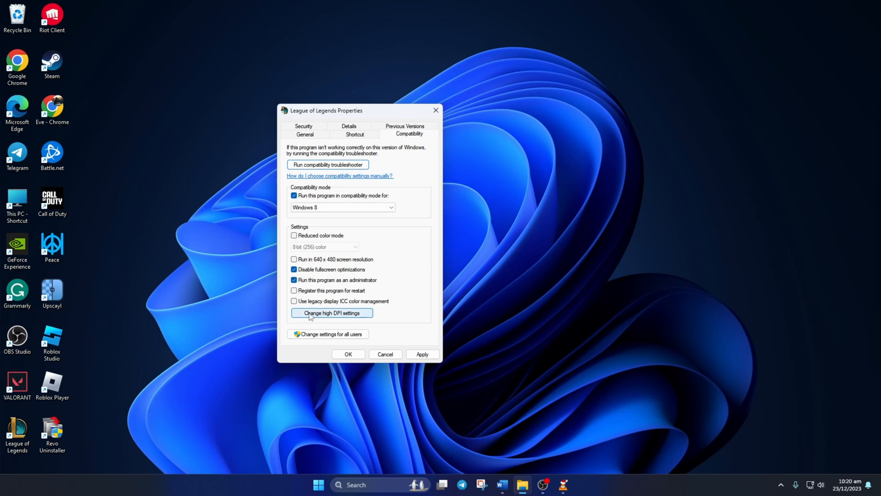
# - Enable Override high DPI scaling behavior for the shortcut, confirm it and close the properties
pyautogui.click(331, 312)
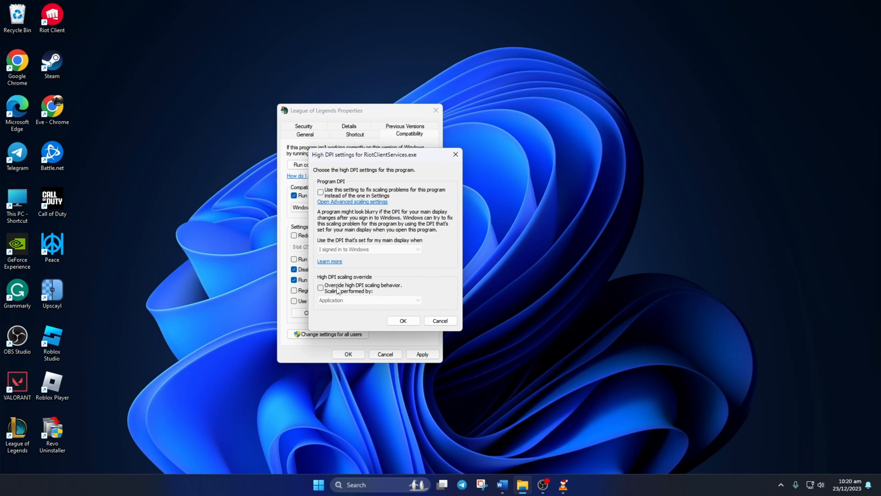
pyautogui.click(319, 288)
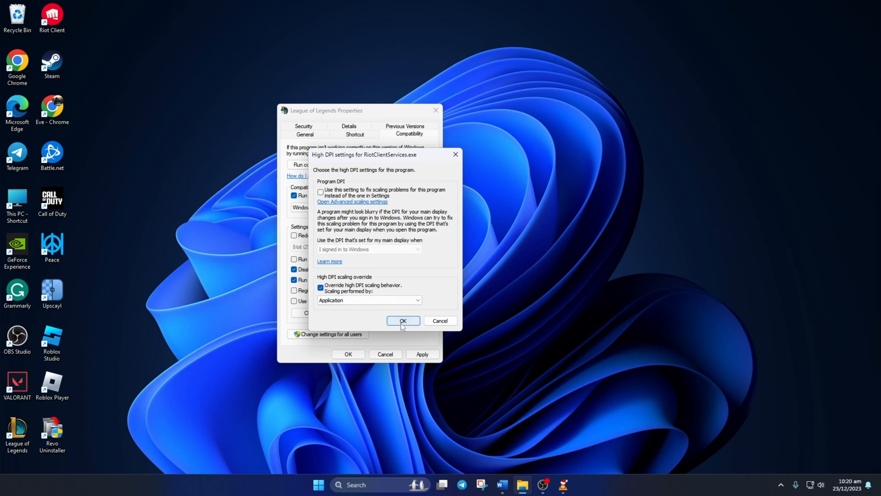
pyautogui.click(403, 320)
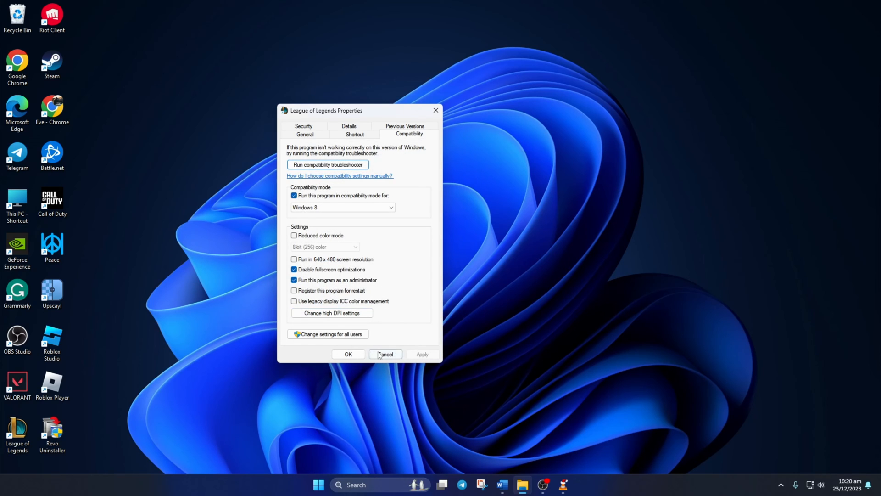
pyautogui.click(385, 354)
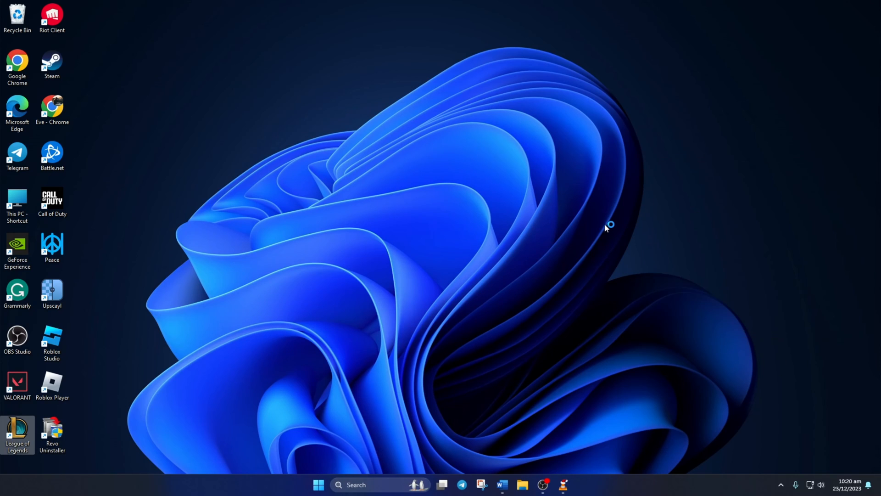
pyautogui.moveTo(612, 229)
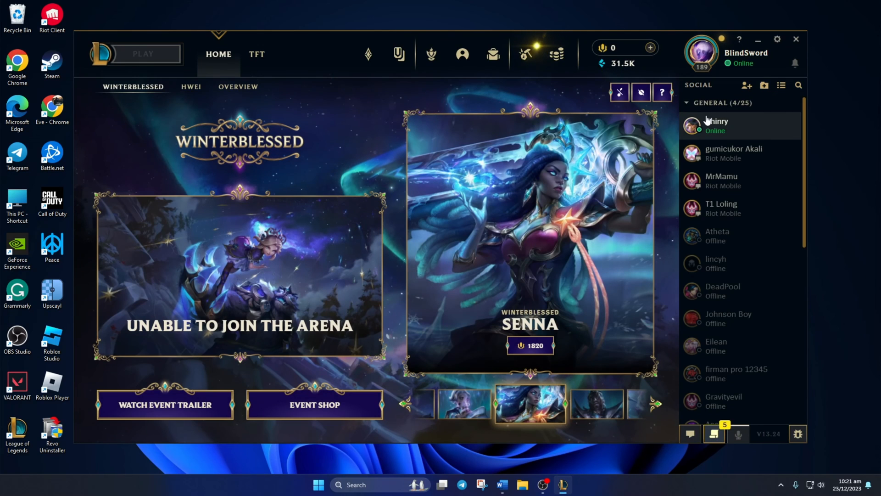
# - Scroll down through the Social friends list in the League client
pyautogui.scroll(-3)
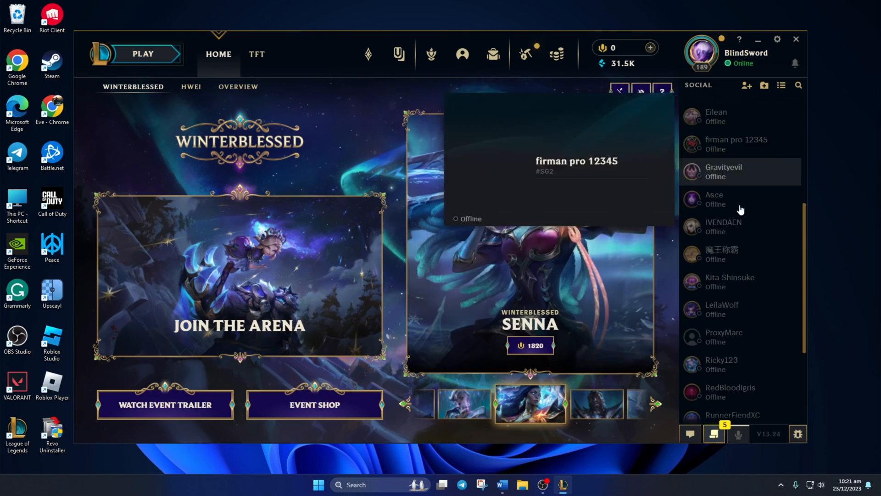
pyautogui.scroll(-3)
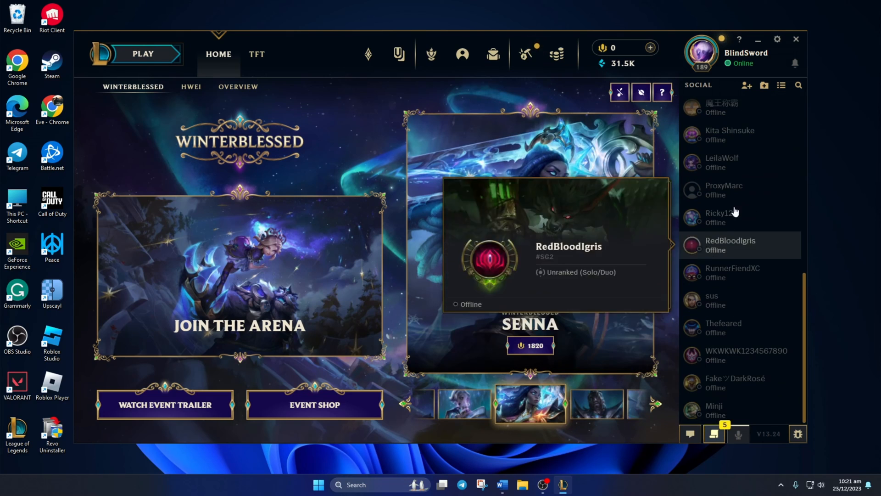